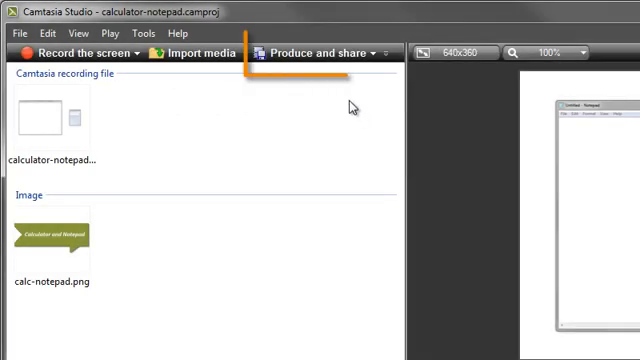
Launch the Production Wizard to produce and share the project to Screencast.com
click(312, 52)
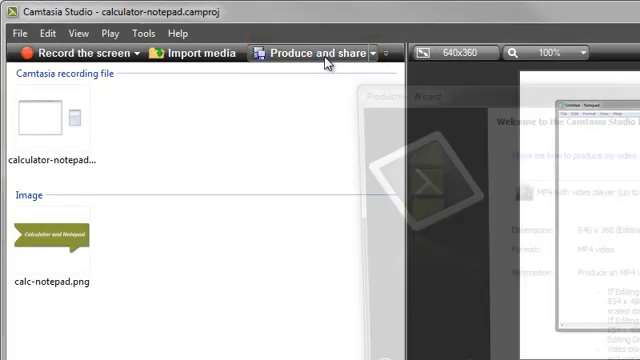
click(318, 52)
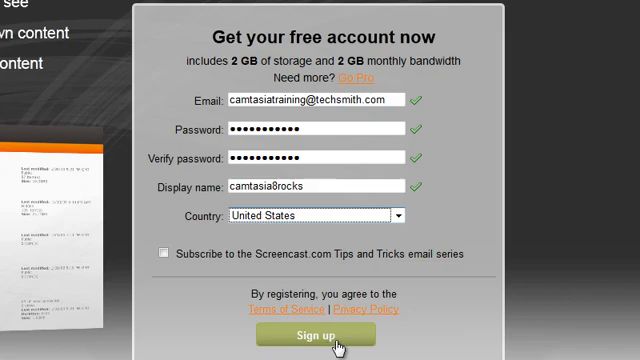
Submit the Screencast.com free account registration and return to the wizard's sign-in step
click(314, 336)
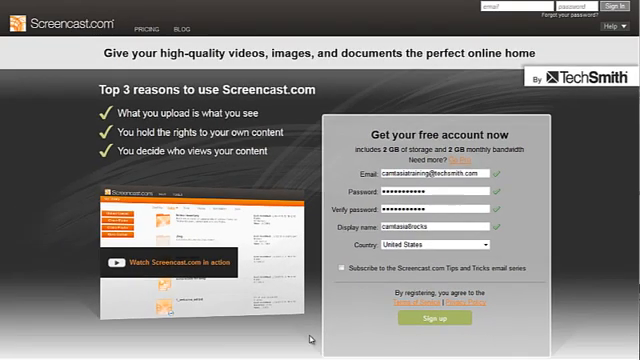
scroll(down, 3)
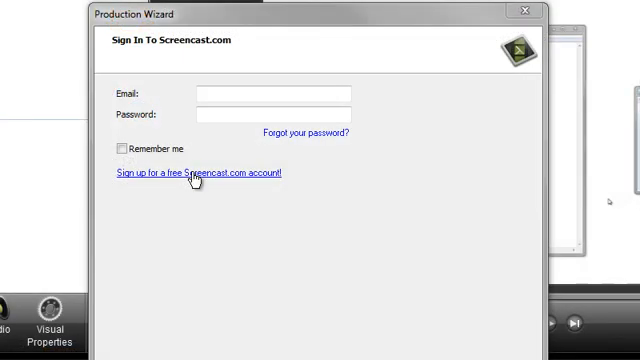
mouse_move(204, 152)
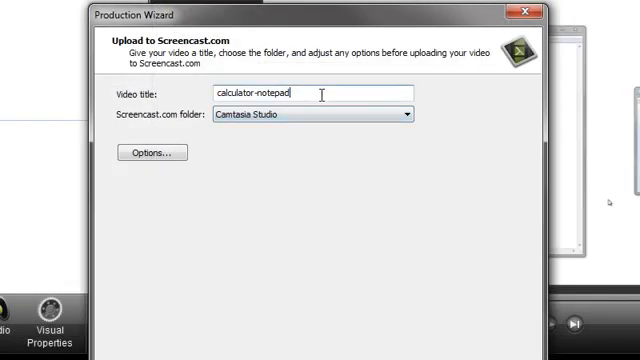
Choose New Folder as the Screencast.com destination for the calculator-notepad video
click(404, 112)
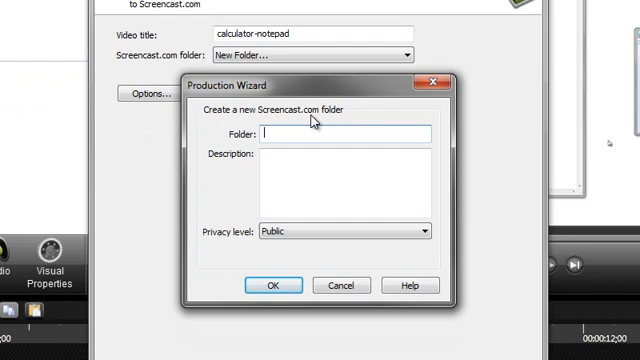
Create a public Screencast.com folder named My Tutorials for the video
text(My Tu)
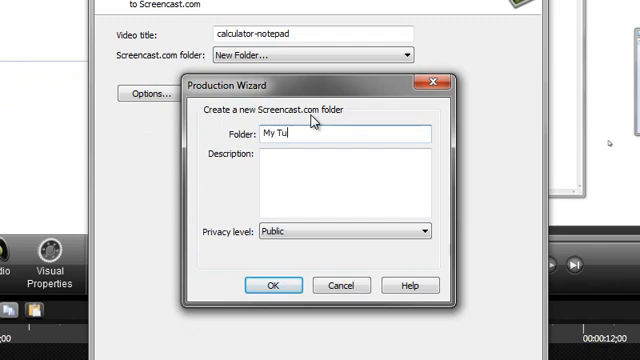
text(torials)
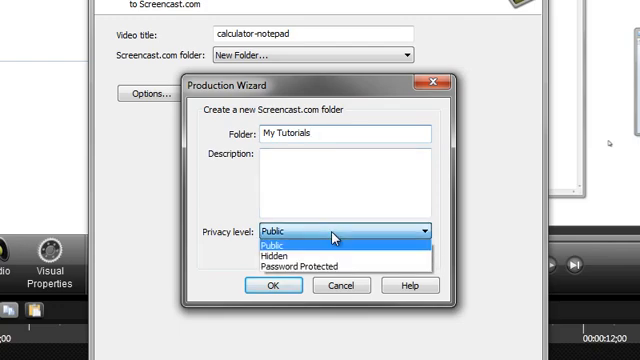
click(302, 244)
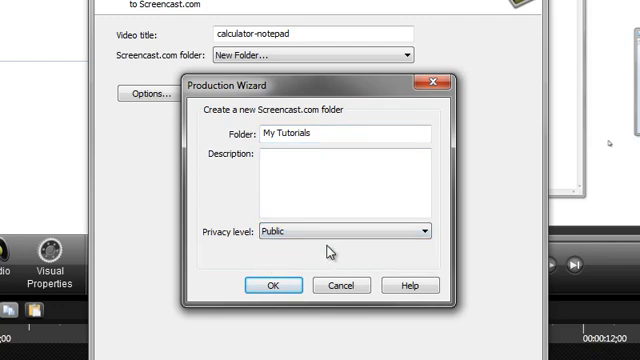
mouse_move(312, 264)
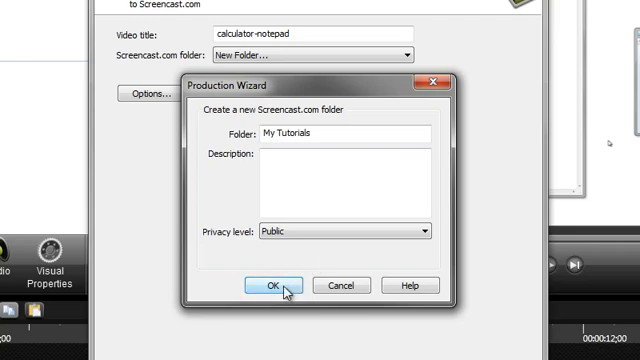
click(268, 284)
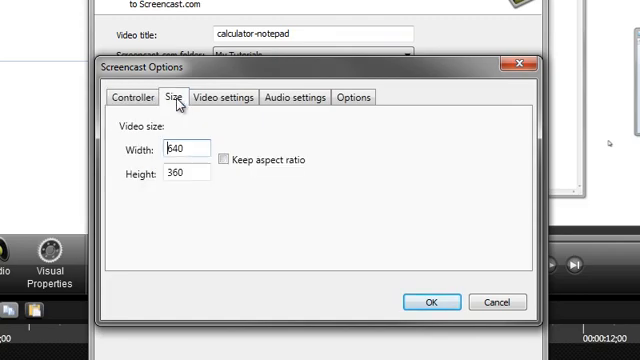
Review the video, audio and controller settings and accept them unchanged
click(224, 96)
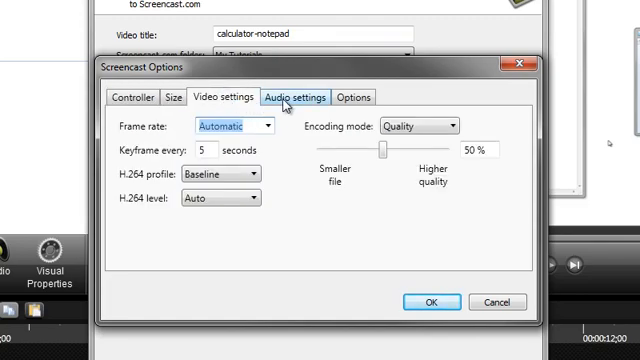
click(356, 96)
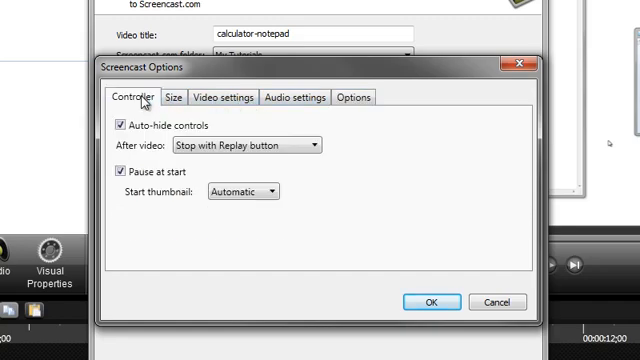
mouse_move(416, 312)
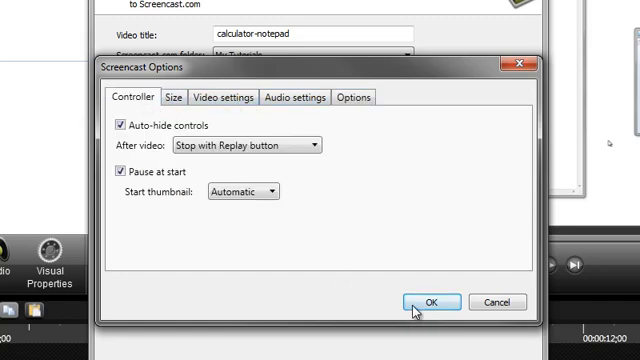
click(432, 300)
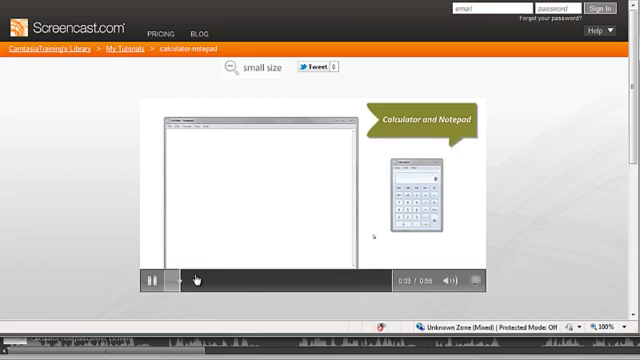
Pause the uploaded calculator-notepad video playing on its Screencast.com page
click(152, 280)
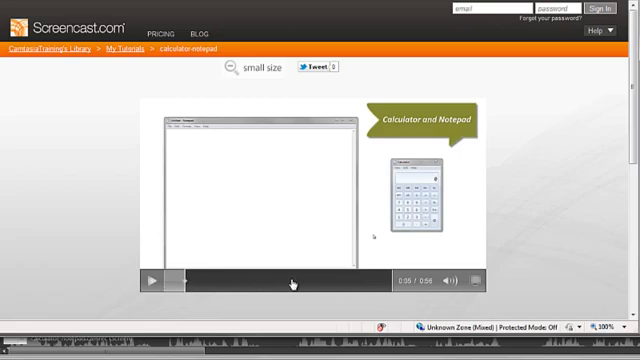